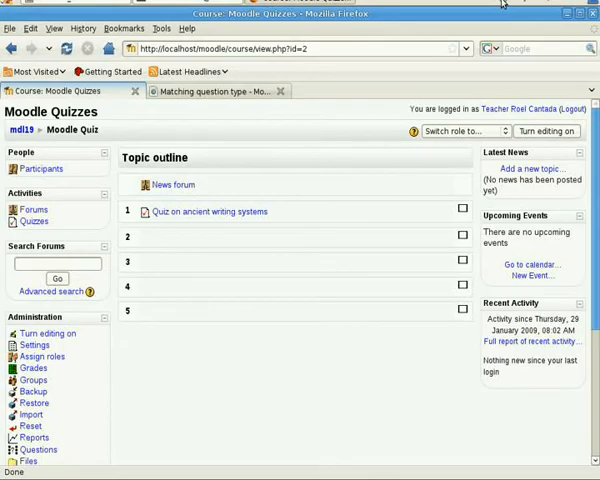
mouse_move(368, 138)
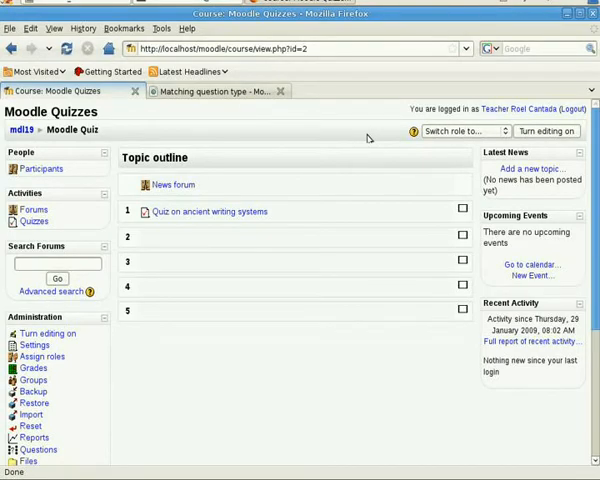
mouse_move(370, 231)
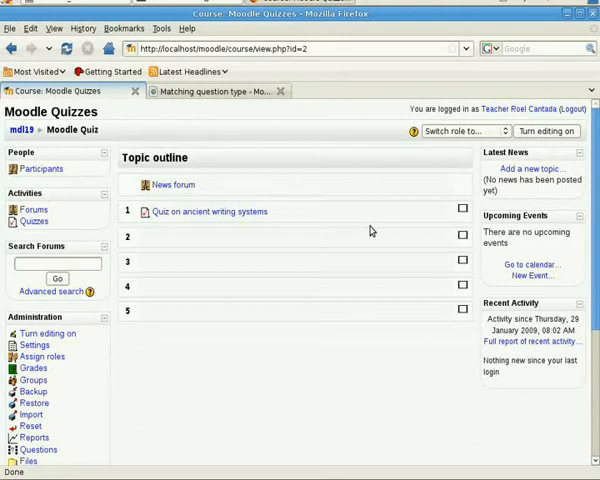
mouse_move(343, 167)
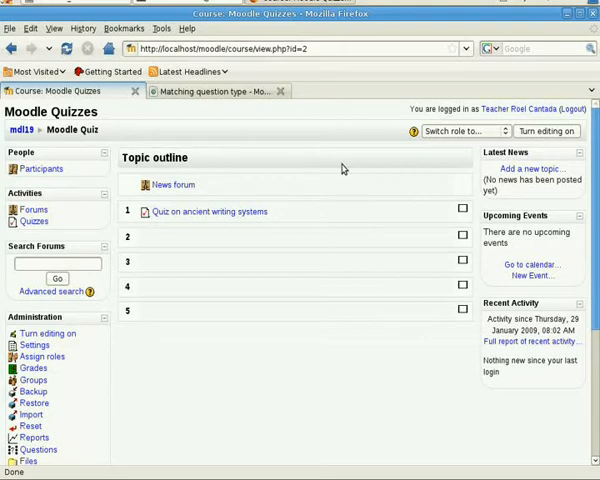
mouse_move(343, 169)
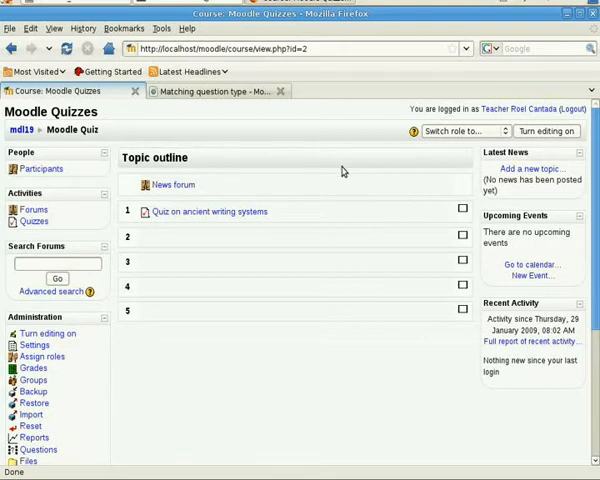
mouse_move(70, 327)
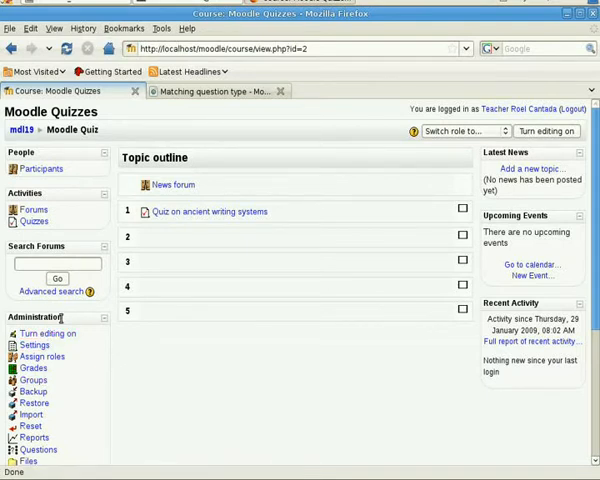
Open the Moodle Quizzes question bank and its list of new question types.
scroll("down", 3)
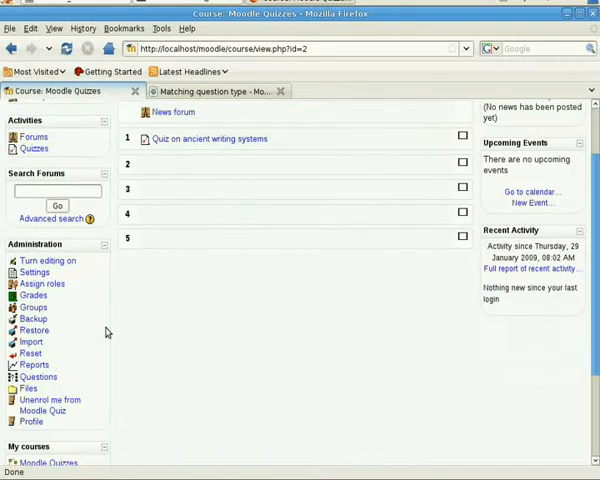
mouse_move(38, 390)
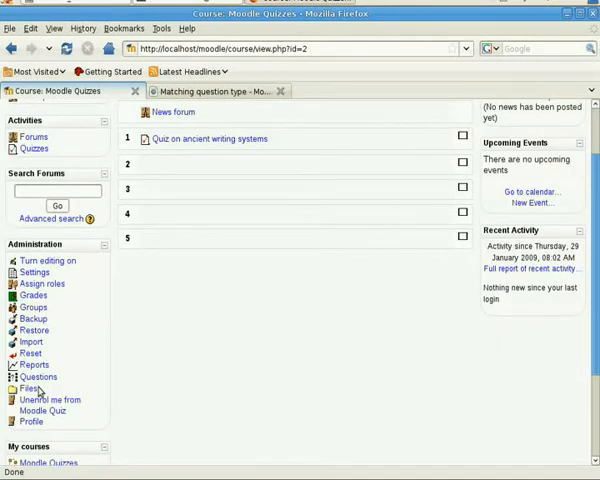
mouse_move(38, 377)
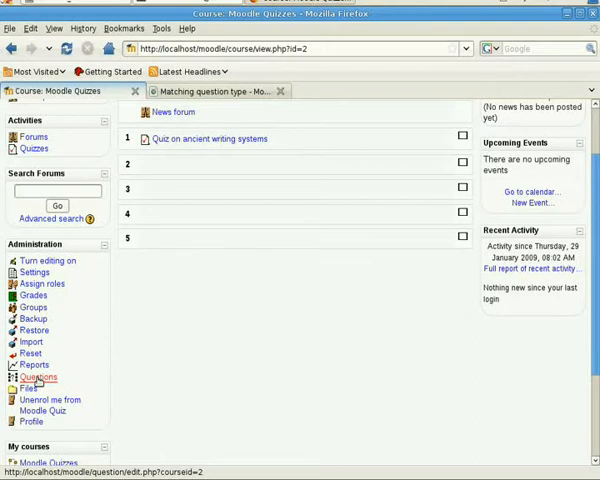
left_click(39, 377)
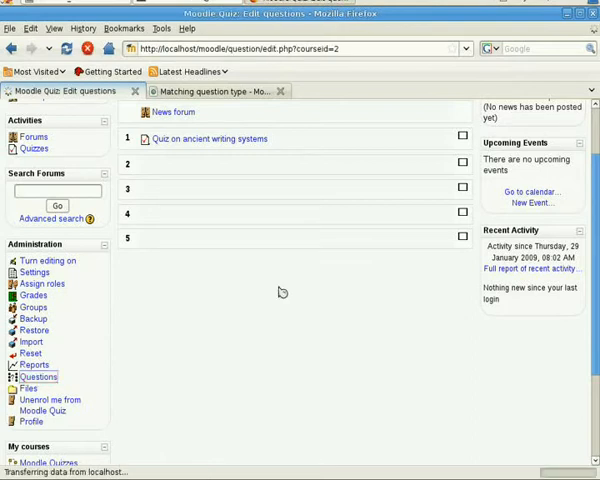
left_click(37, 377)
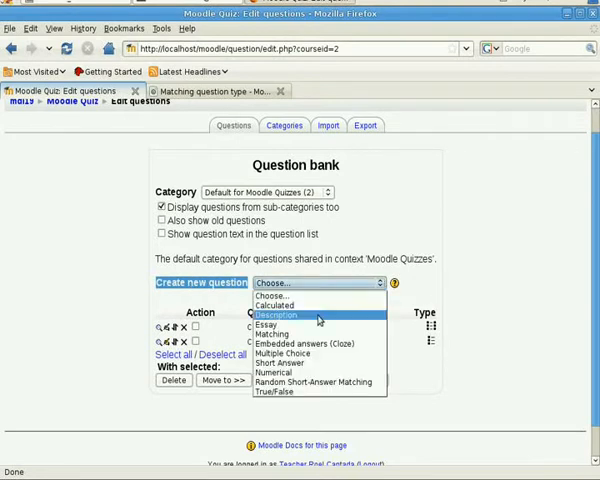
Start a new Matching question and name it 'CHINESE NUMBERS'.
left_click(271, 334)
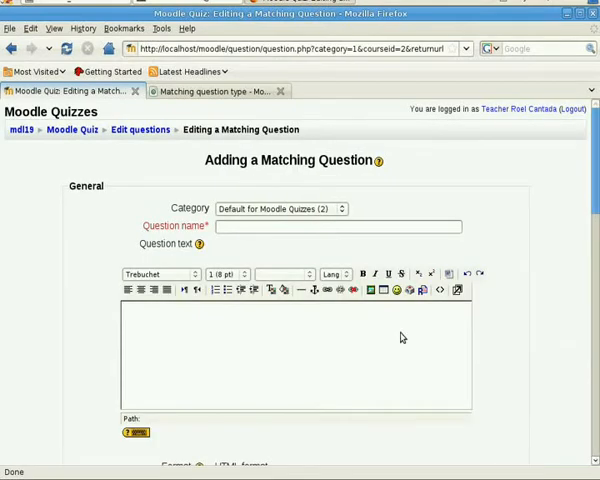
scroll("down", 3)
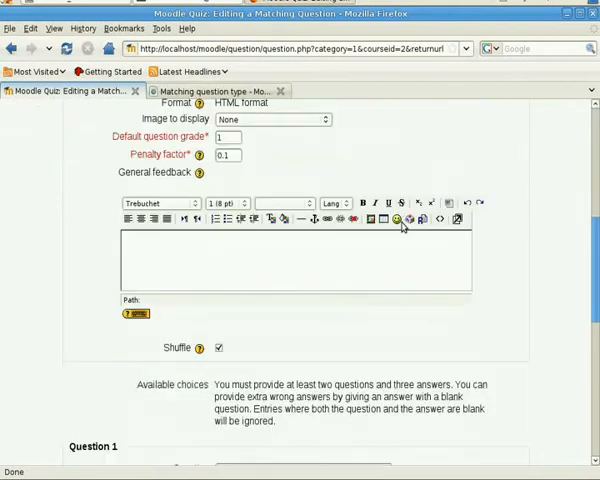
scroll("down", 3)
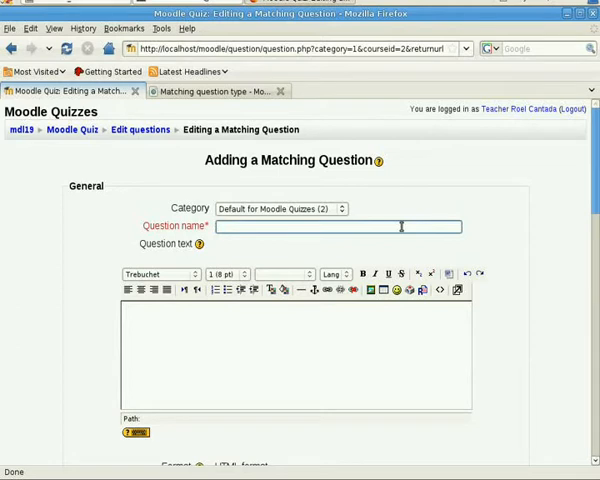
type("CHINESE NUMBERS")
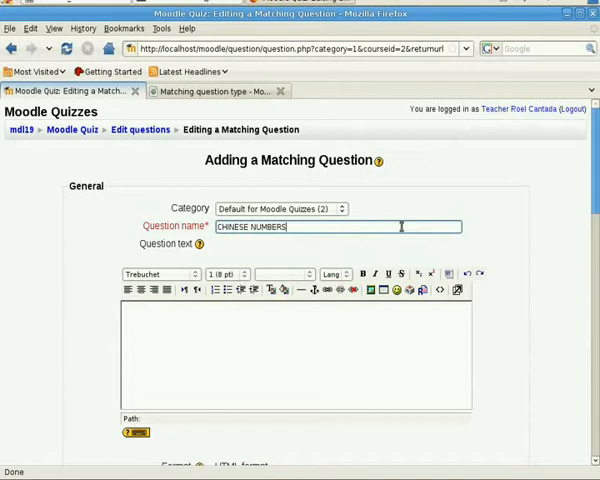
mouse_move(140, 130)
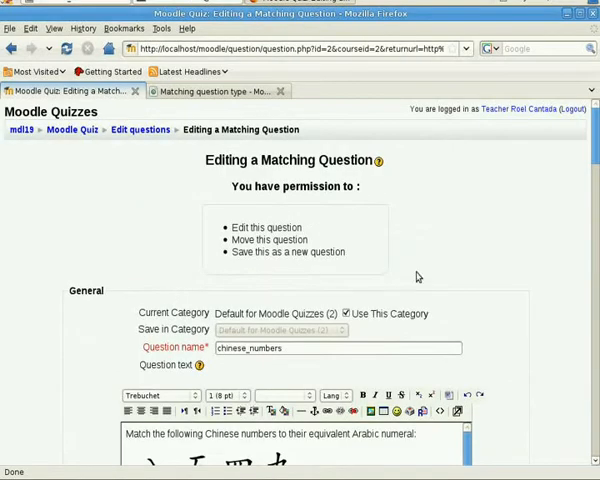
scroll("down", 3)
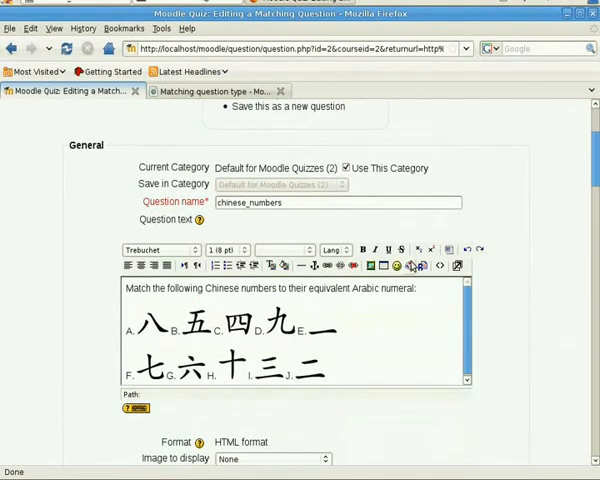
scroll("down", 3)
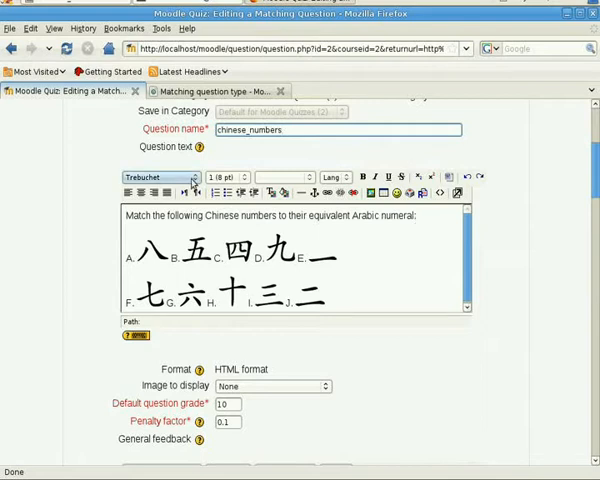
left_click(340, 258)
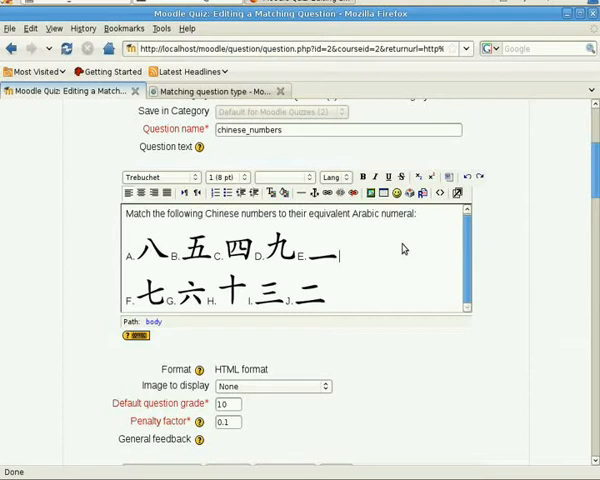
mouse_move(428, 247)
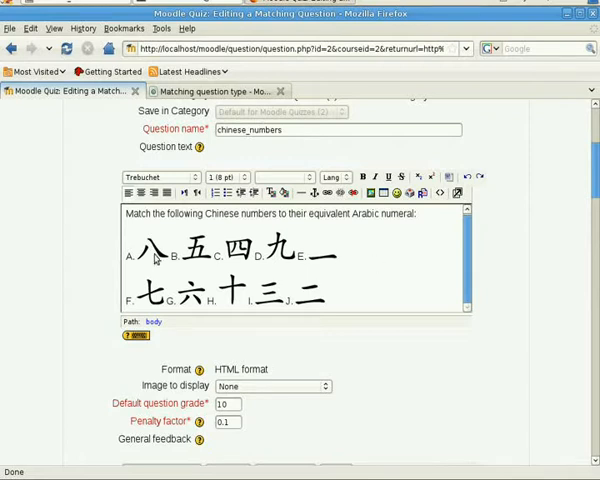
left_click(147, 255)
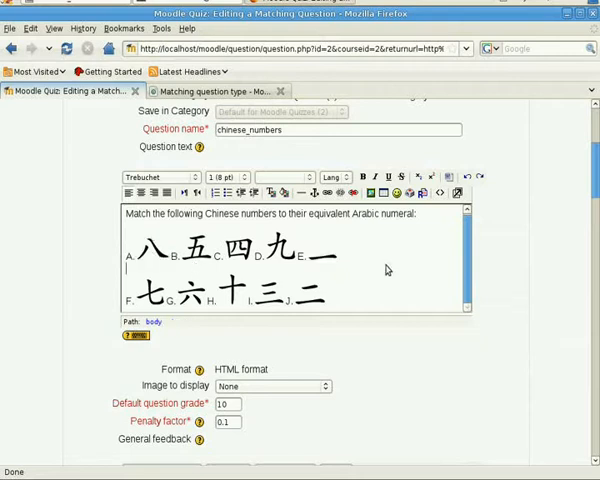
mouse_move(390, 268)
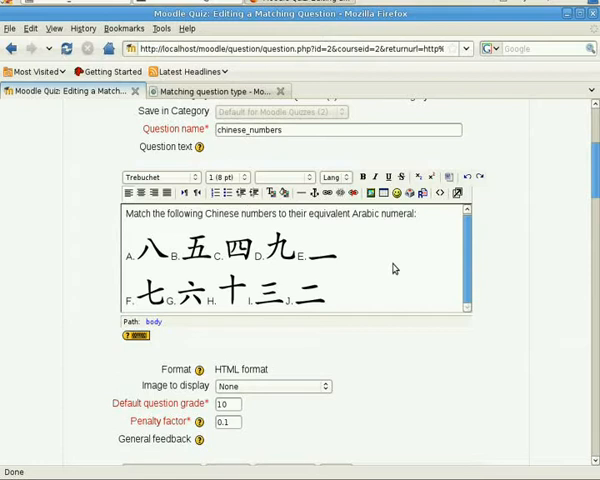
left_click(125, 270)
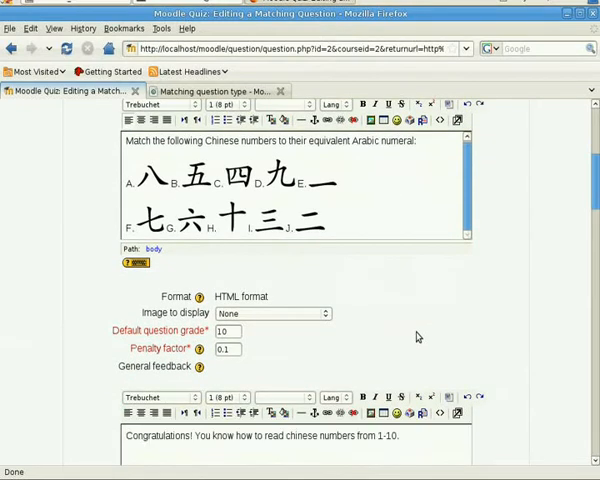
Confirm default grade 10, penalty factor 0.1 and the congratulatory general feedback.
scroll("down", 3)
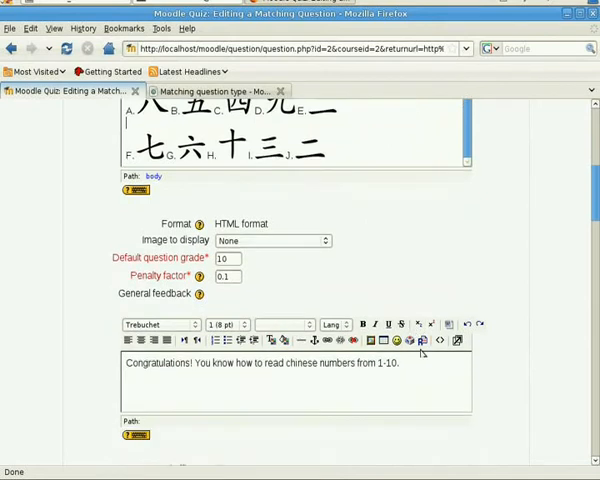
scroll("down", 3)
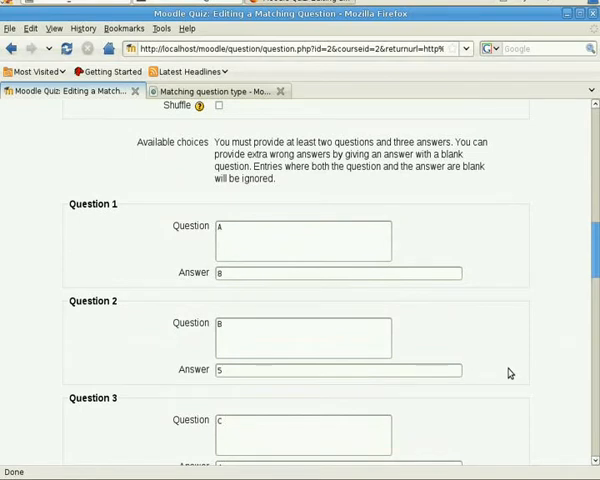
left_click(303, 243)
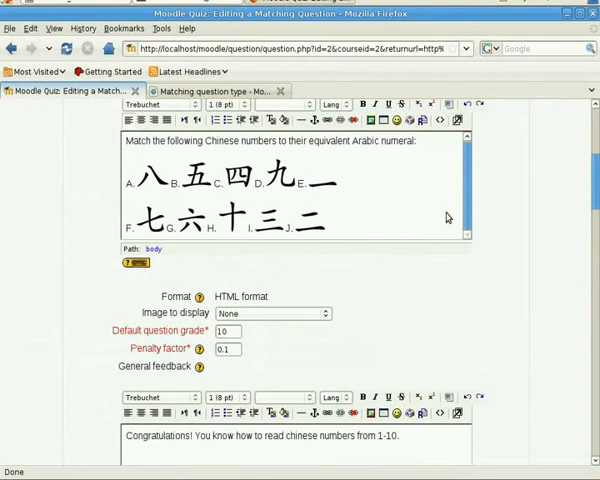
mouse_move(137, 186)
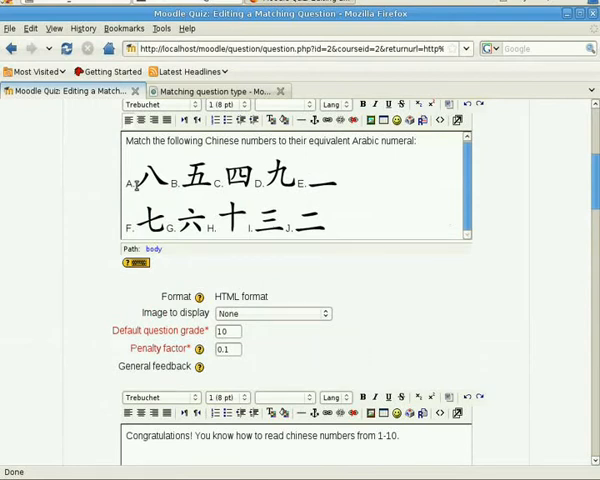
mouse_move(415, 225)
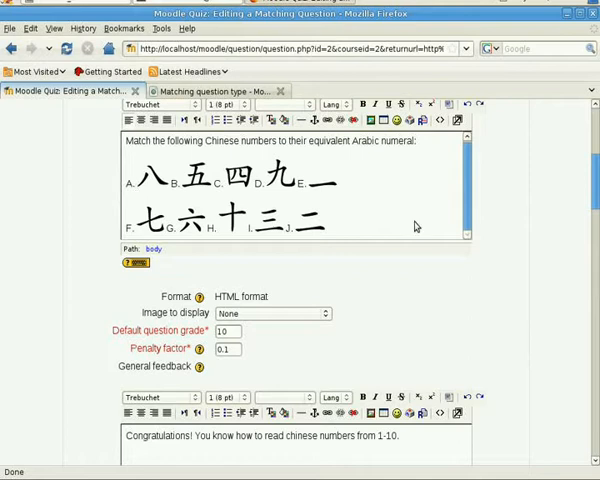
scroll("down", 3)
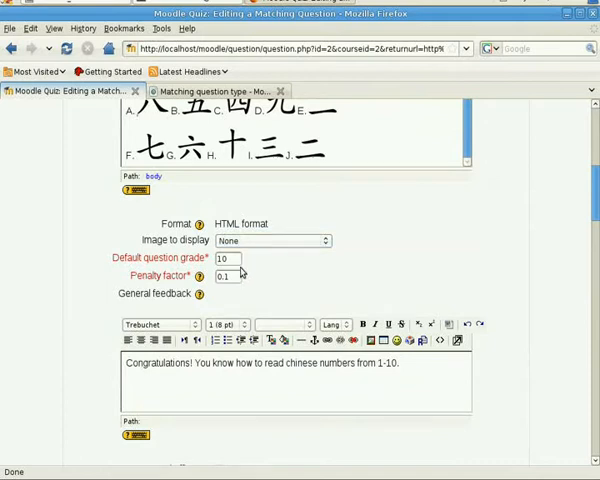
left_click(225, 258)
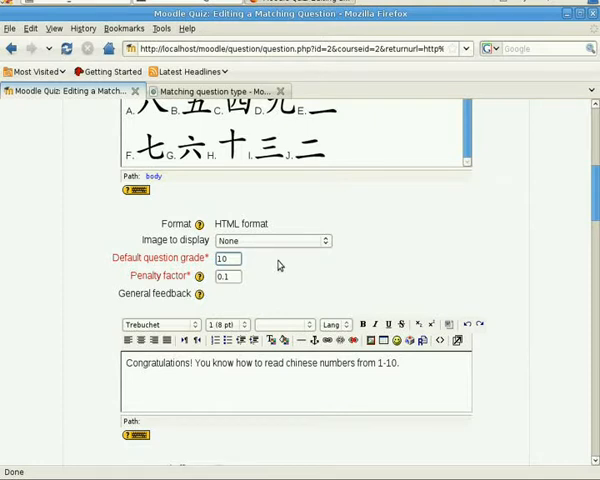
scroll("down", 3)
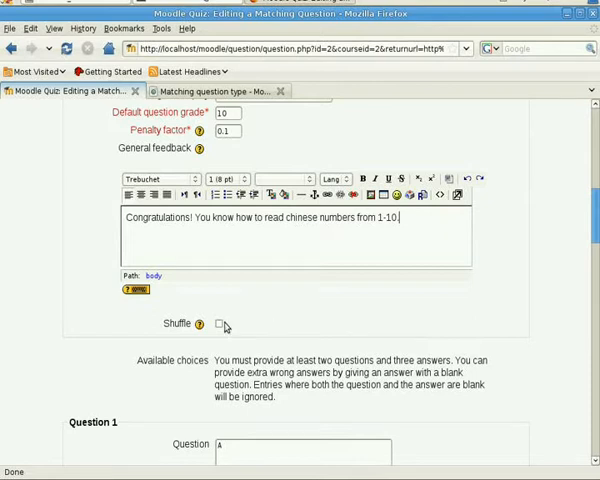
Turn on Shuffle for the matching question's answer choices.
left_click(218, 324)
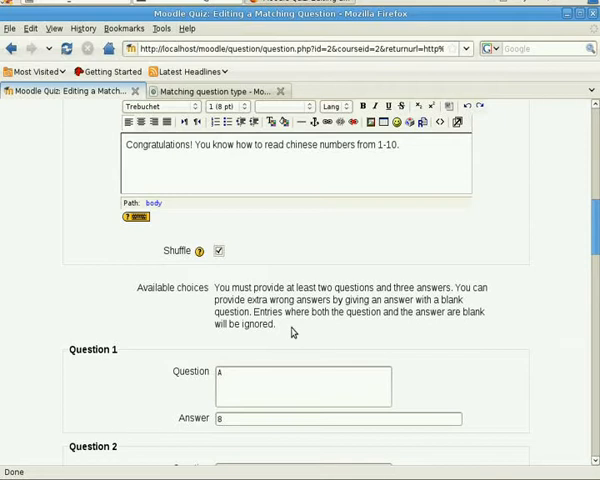
Review pairs 1–9 and enter the tenth pair, J matched to 2.
scroll("down", 3)
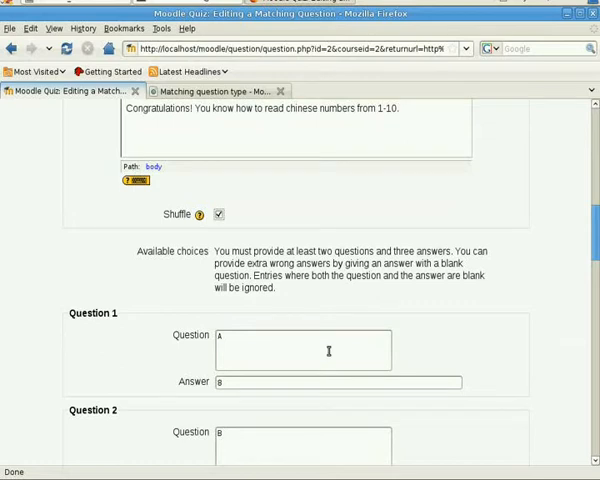
scroll("down", 3)
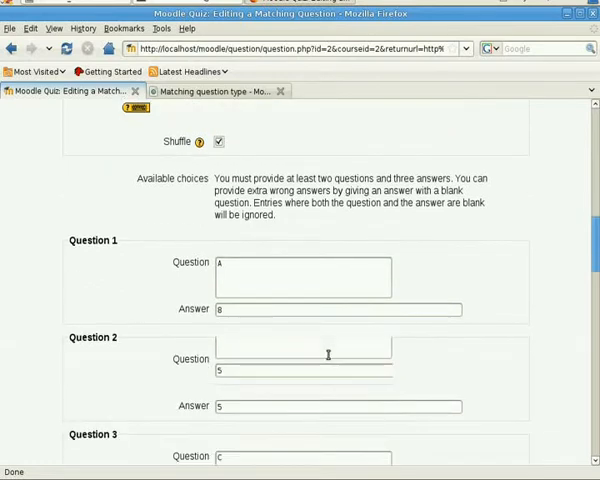
scroll("down", 3)
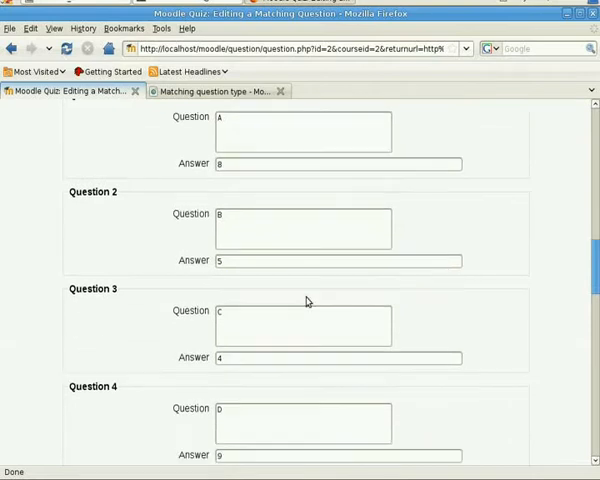
scroll("down", 3)
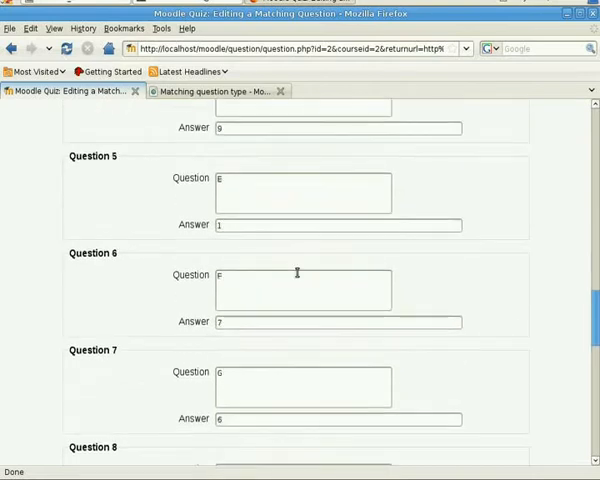
scroll("down", 3)
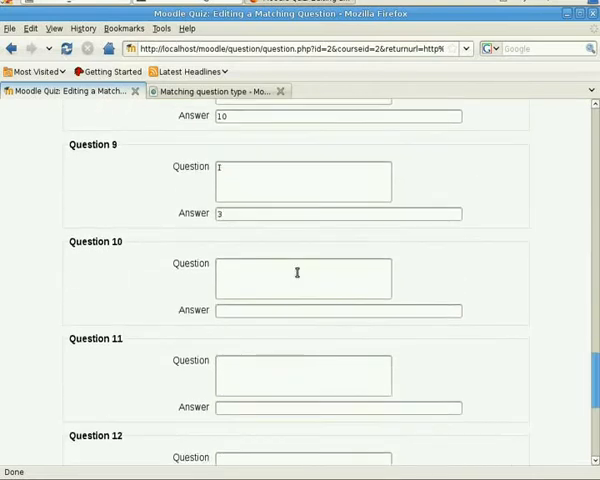
scroll("down", 3)
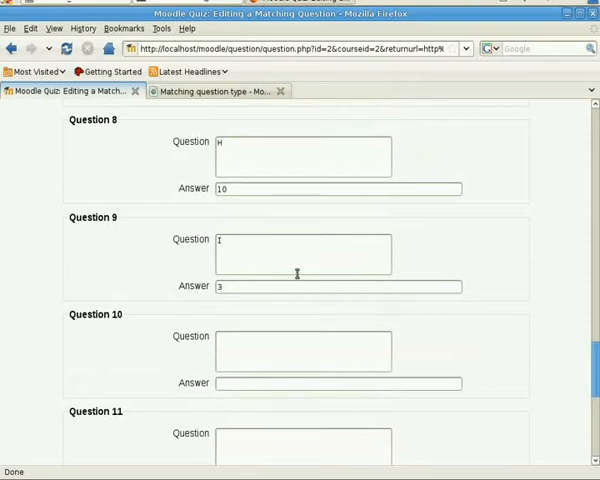
type("j")
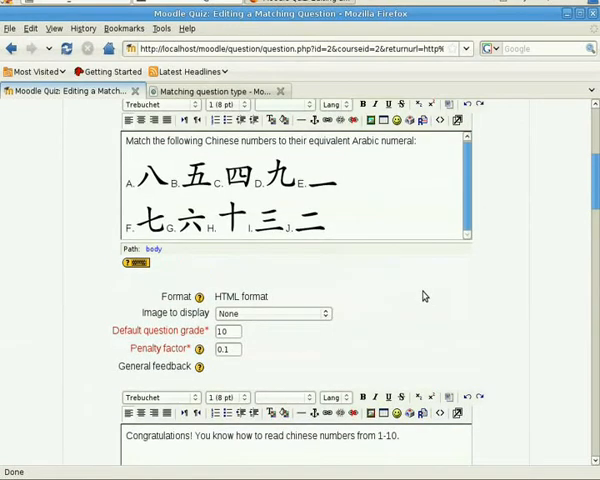
scroll("down", 3)
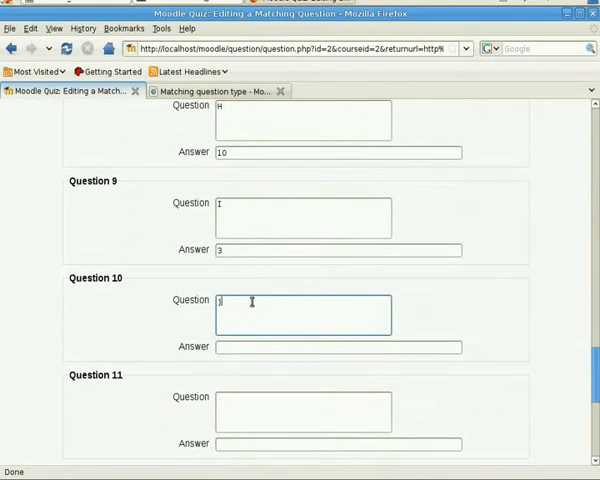
left_click(340, 347)
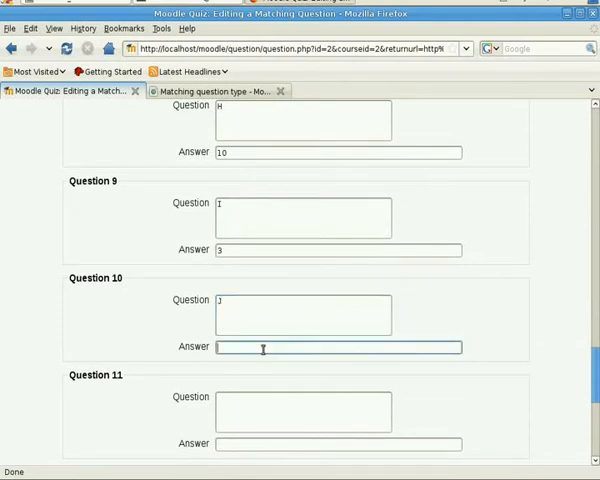
scroll("down", 3)
type("2")
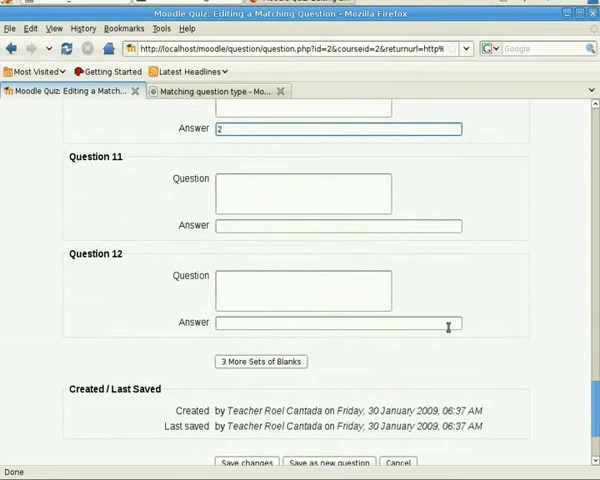
mouse_move(308, 291)
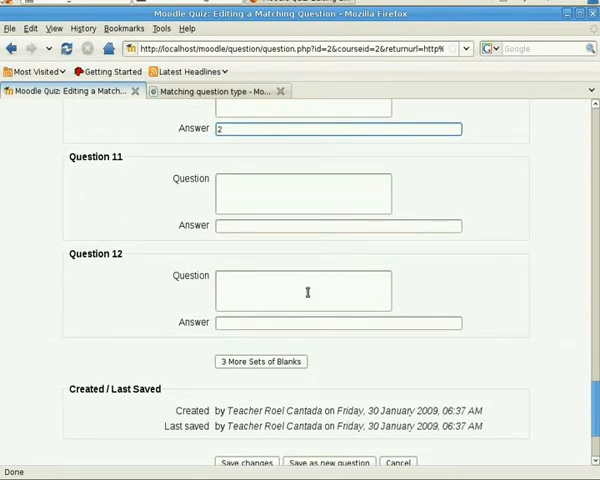
mouse_move(260, 362)
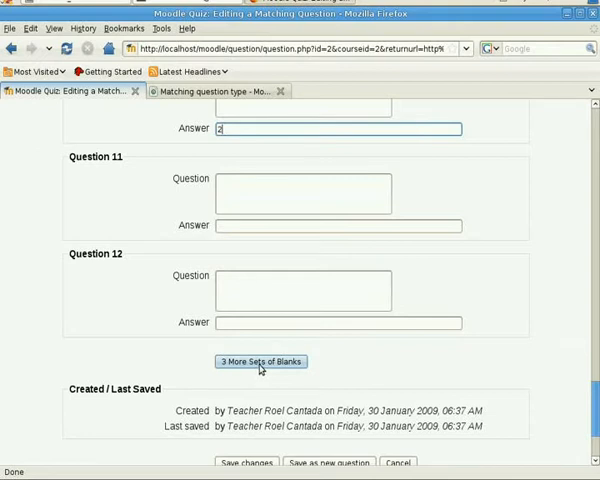
Save the chinese_numbers matching question into the question bank.
left_click(245, 340)
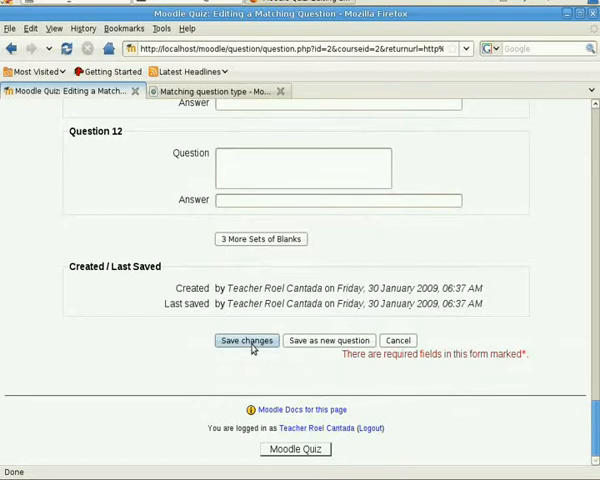
left_click(246, 340)
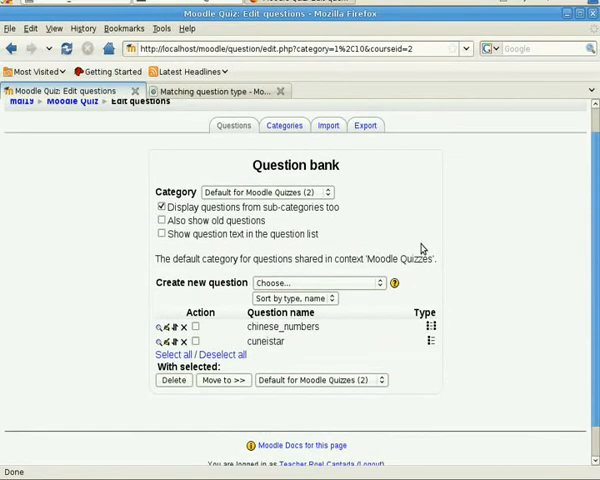
mouse_move(448, 232)
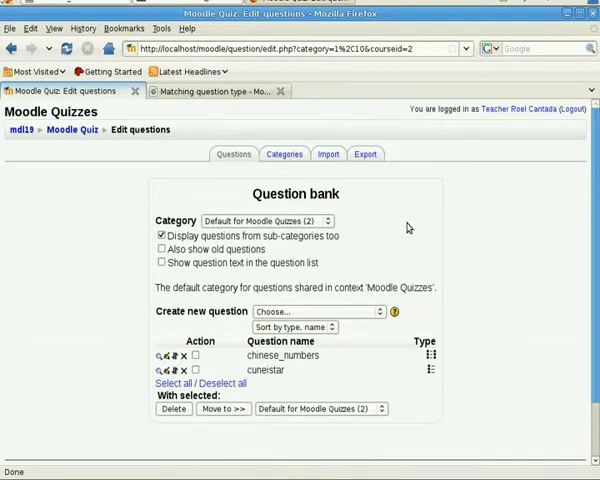
double_click(277, 355)
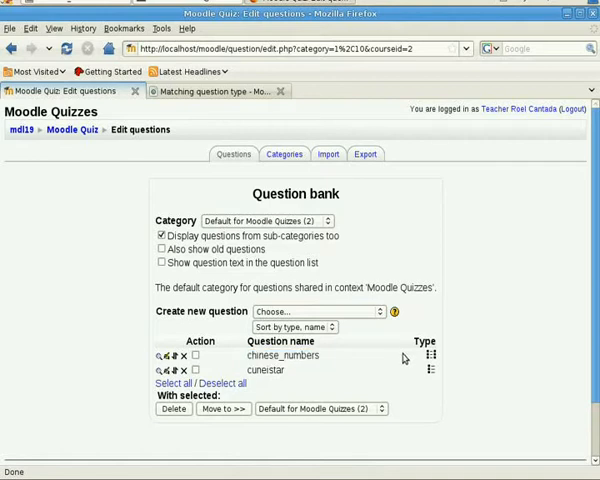
mouse_move(430, 358)
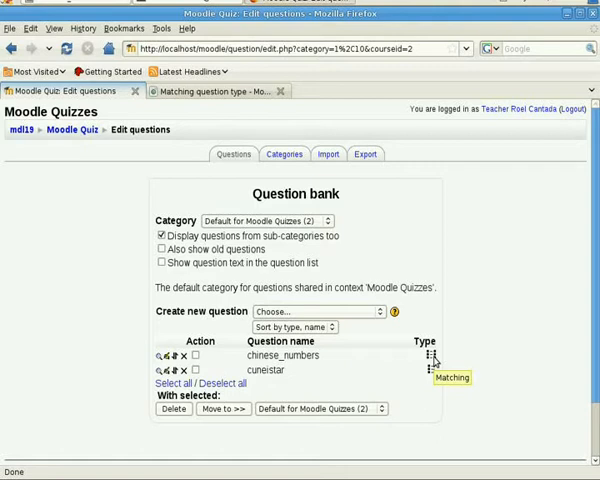
mouse_move(433, 373)
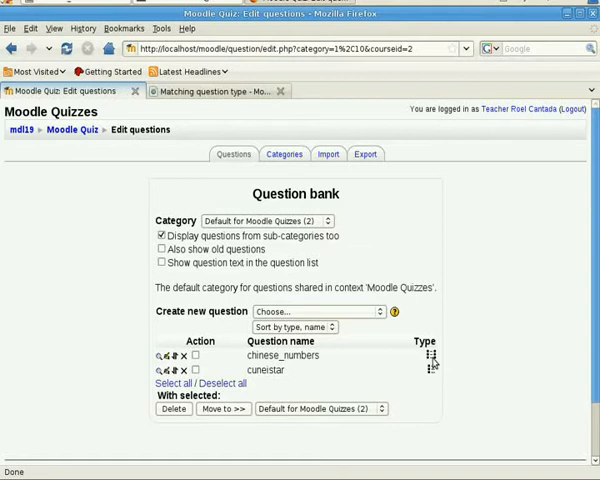
mouse_move(430, 370)
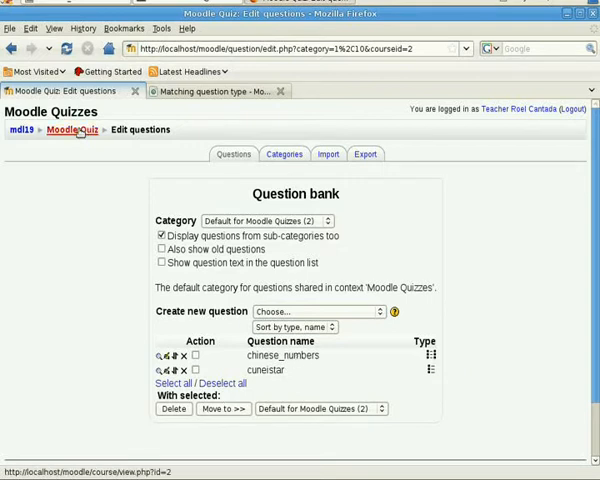
From the Moodle Quiz course page with editing on, add a Quiz to topic 2.
left_click(72, 129)
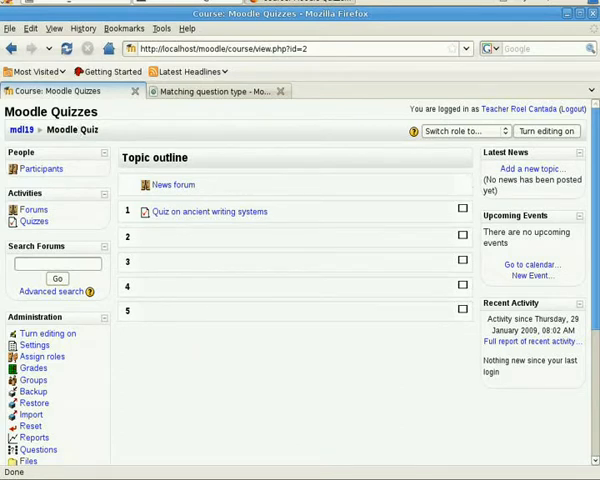
left_click(547, 131)
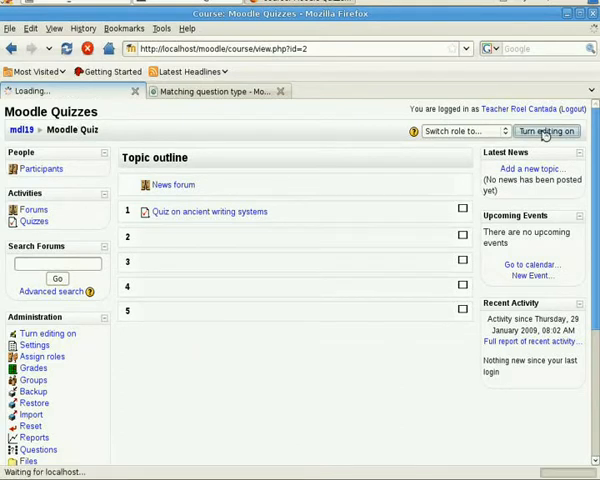
left_click(546, 131)
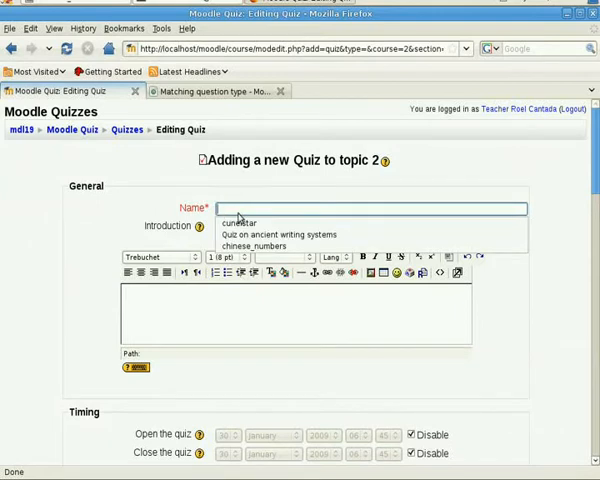
Name the quiz 'Matching Type Quiz' and write its Chinese numbers sample introduction.
type("mA")
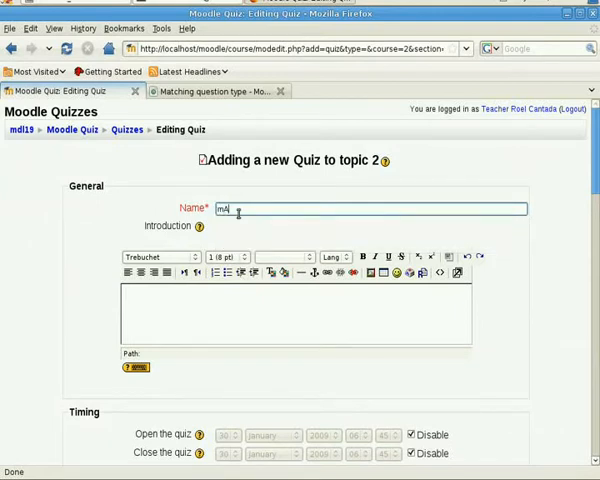
type("Matching Type Quiz")
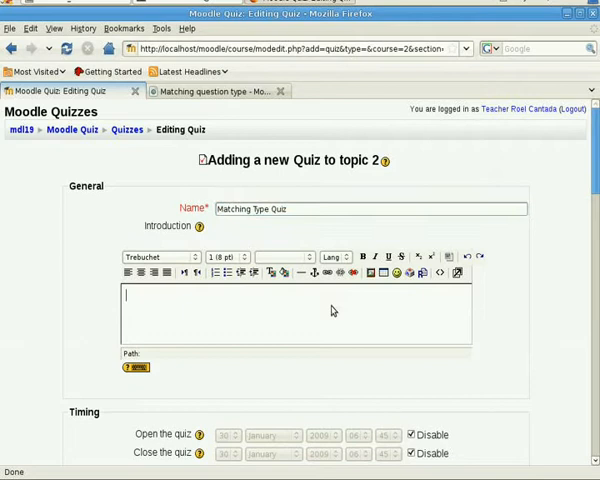
left_click(300, 310)
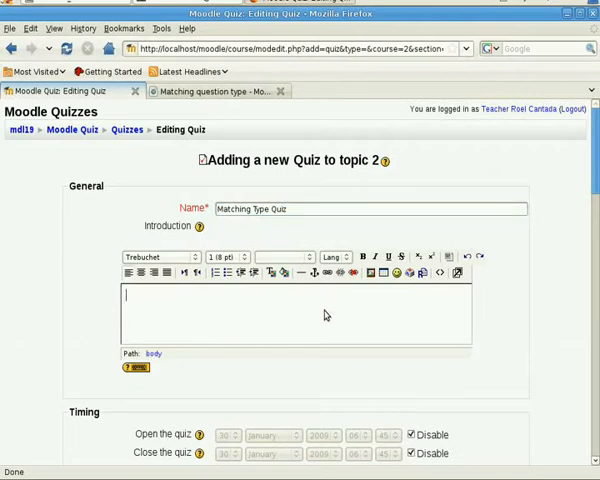
type("This is")
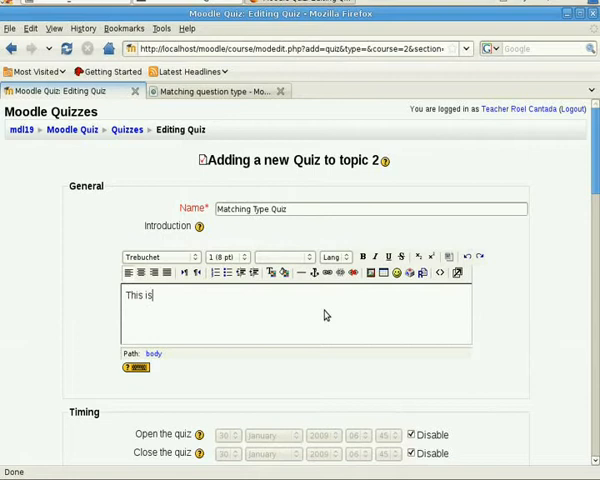
type("a matching type quiz")
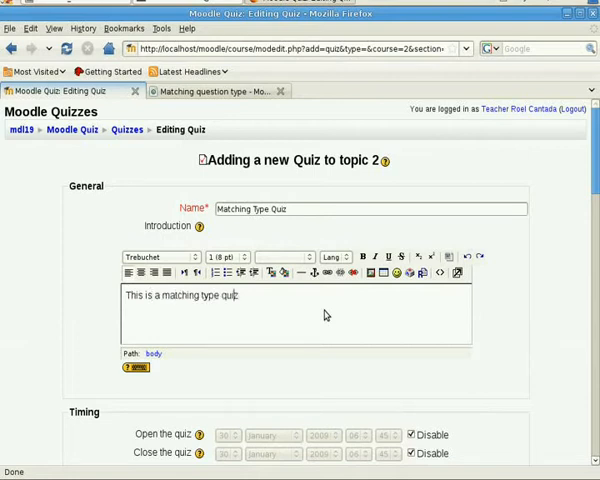
type("sample")
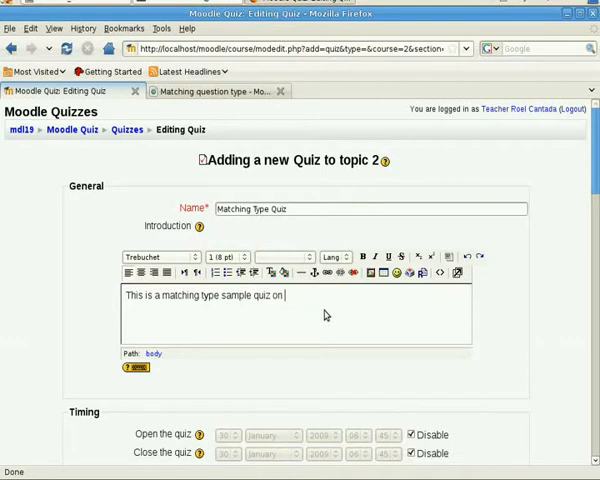
type("Chinese numbers.")
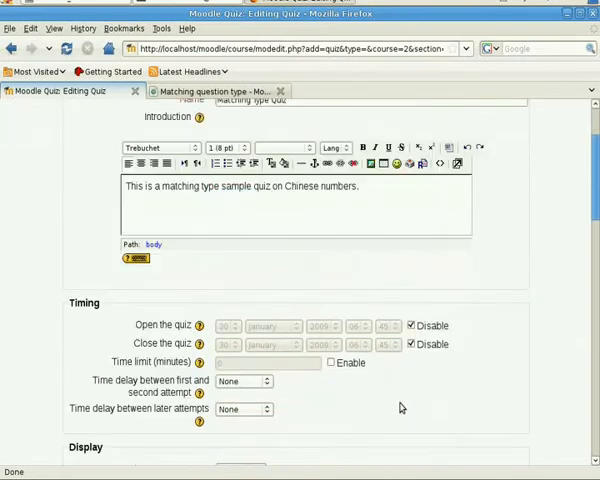
scroll("down", 3)
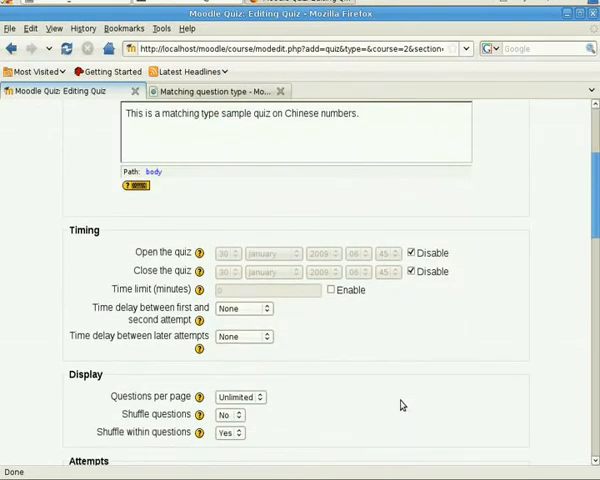
scroll("down", 3)
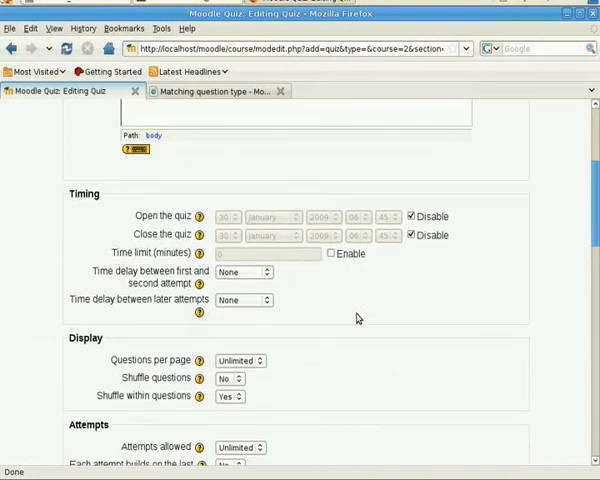
scroll("down", 3)
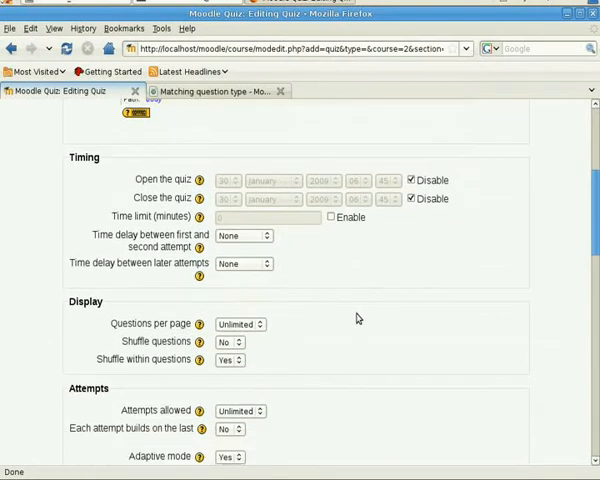
scroll("down", 3)
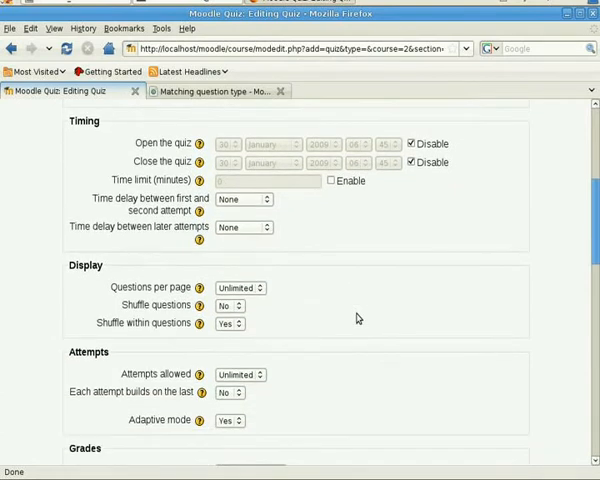
scroll("down", 3)
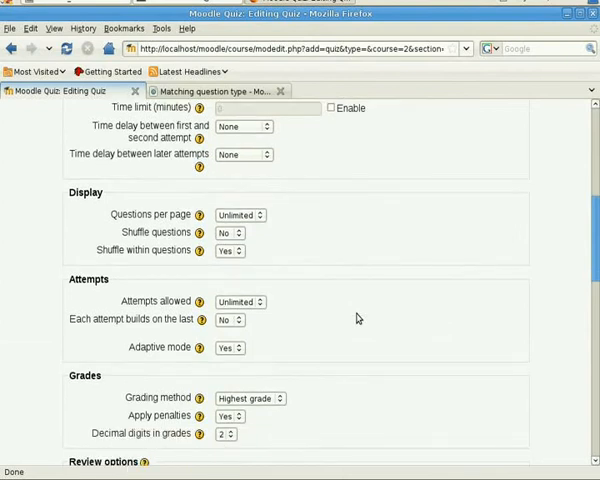
scroll("down", 3)
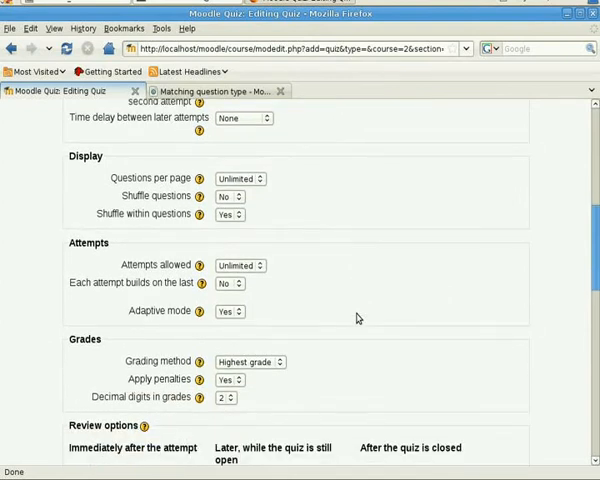
scroll("down", 3)
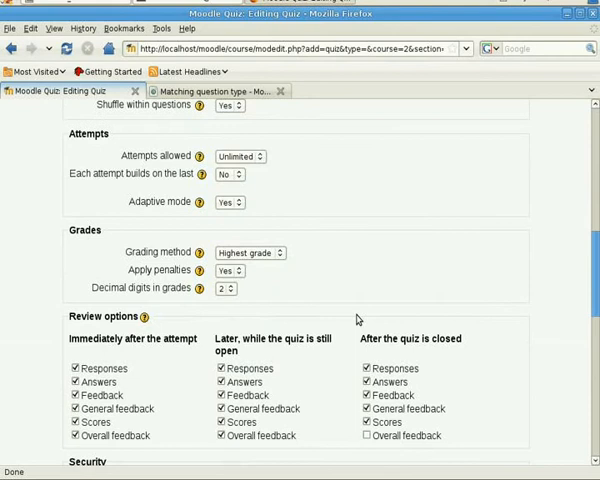
scroll("down", 3)
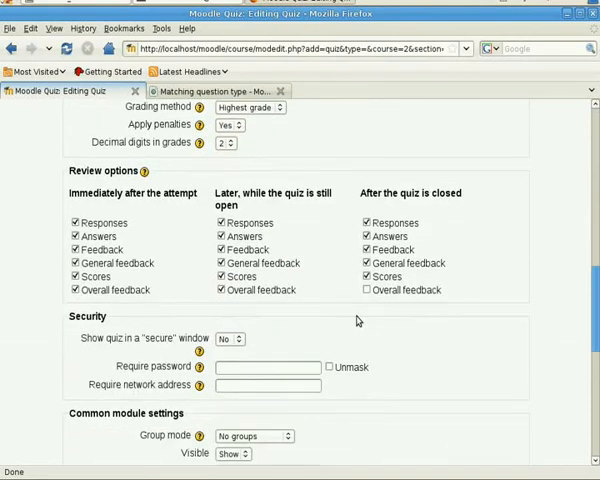
scroll("down", 3)
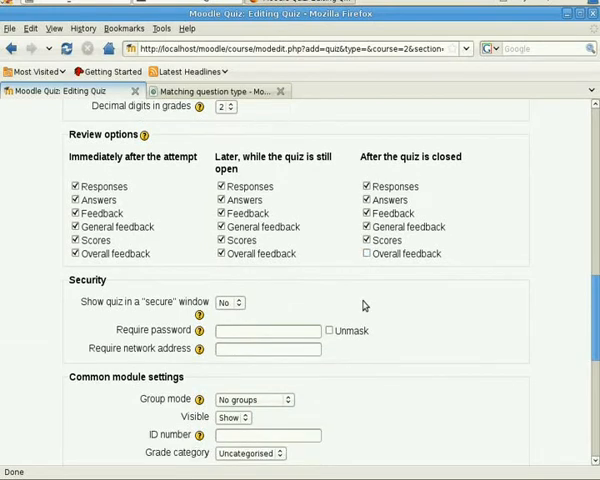
scroll("down", 3)
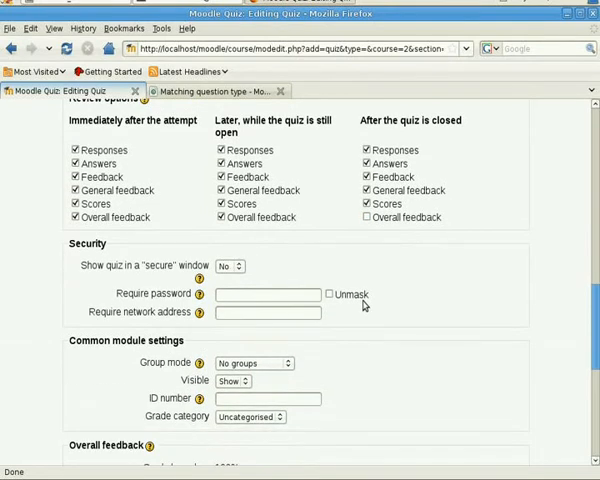
scroll("down", 3)
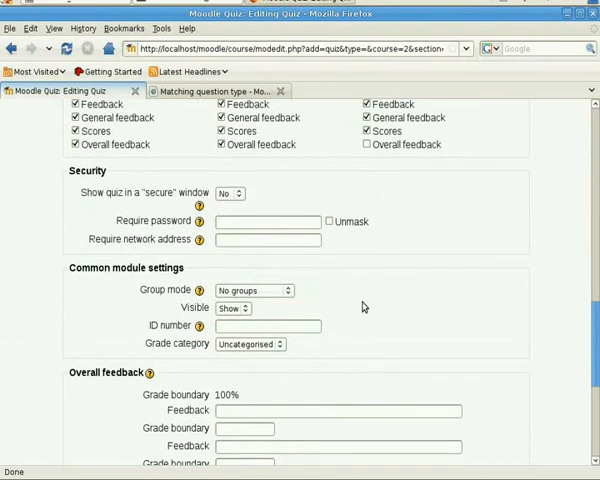
scroll("down", 3)
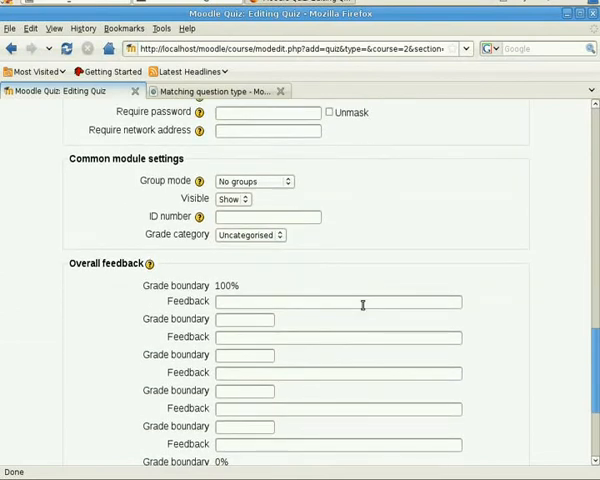
scroll("down", 3)
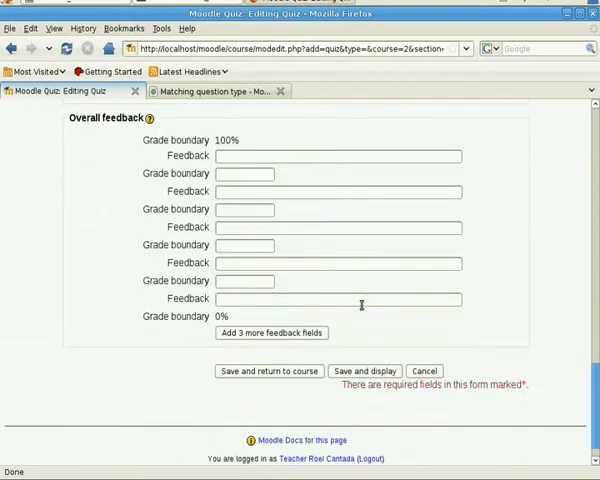
scroll("up", 3)
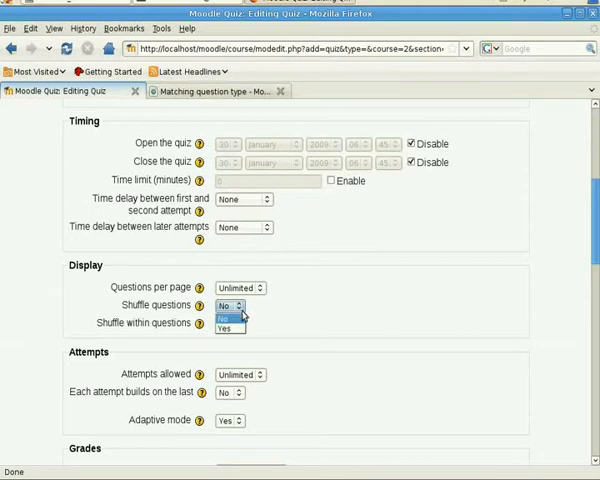
Set Shuffle questions to Yes in the quiz Display settings.
left_click(230, 329)
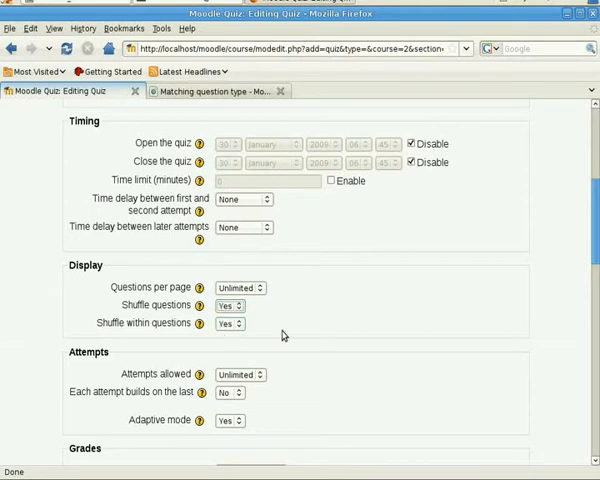
mouse_move(204, 324)
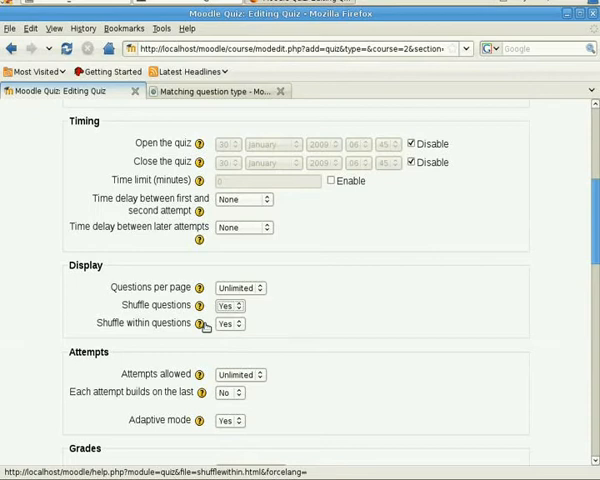
mouse_move(249, 332)
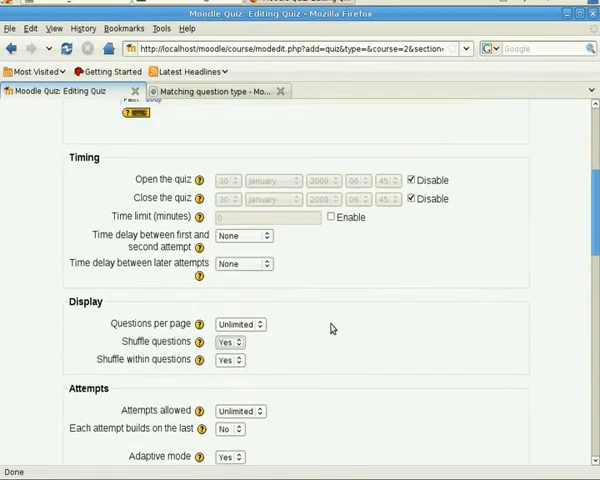
scroll("down", 3)
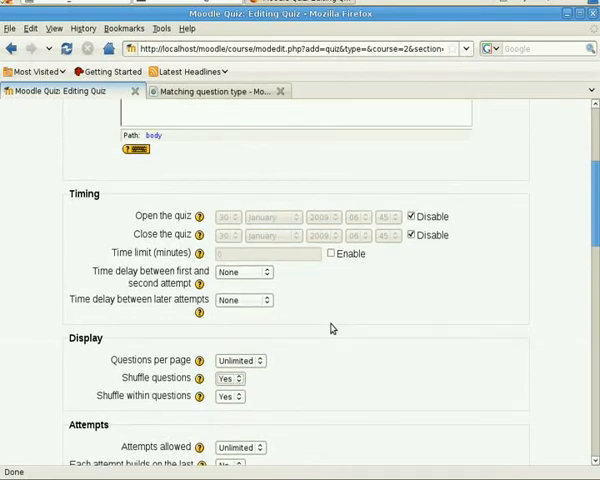
mouse_move(283, 263)
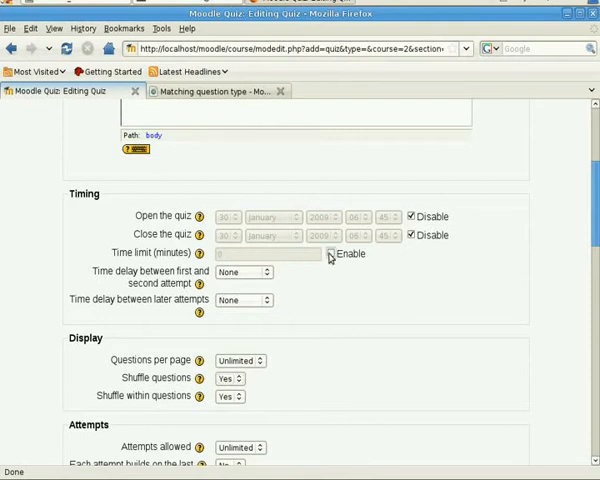
Enable a 5-minute time limit and scroll down to the save buttons.
left_click(337, 253)
type("5")
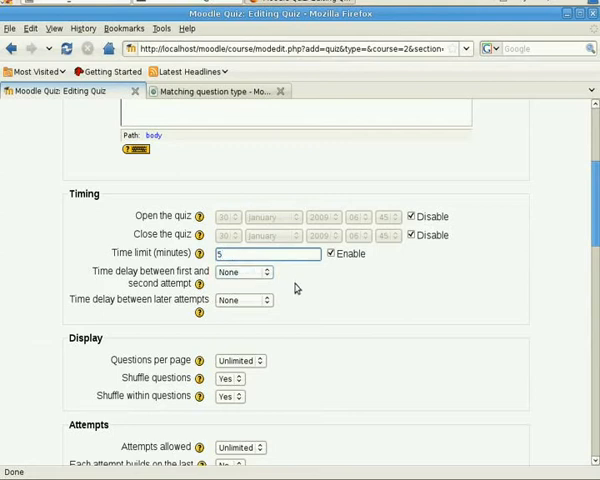
scroll("down", 3)
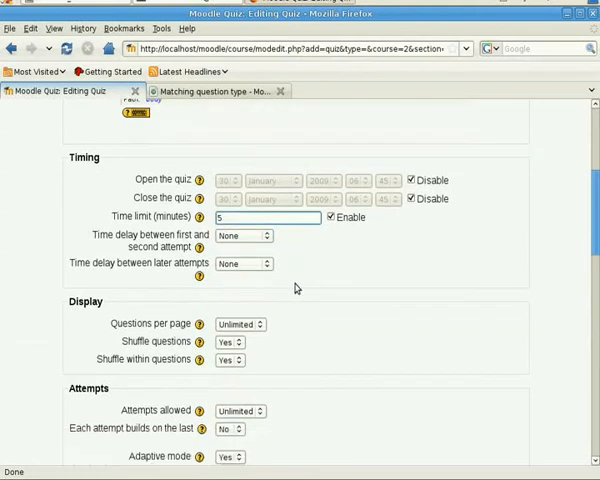
mouse_move(344, 260)
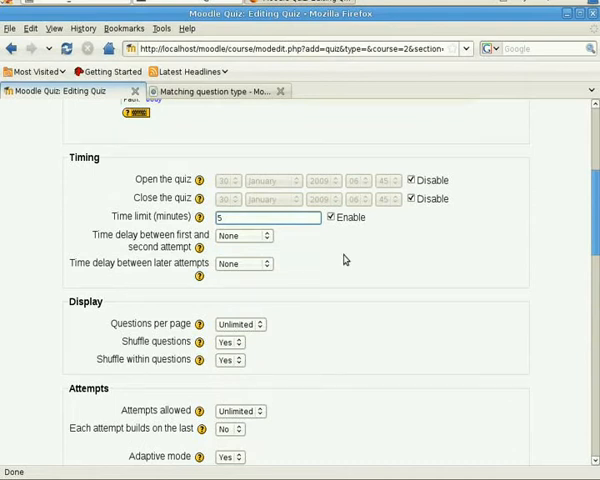
mouse_move(281, 245)
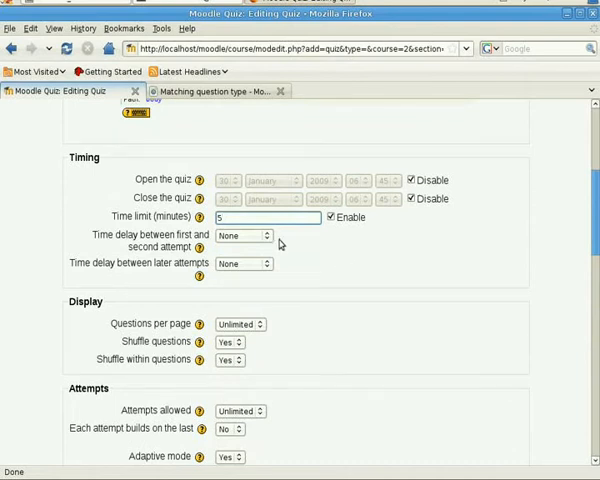
scroll("down", 3)
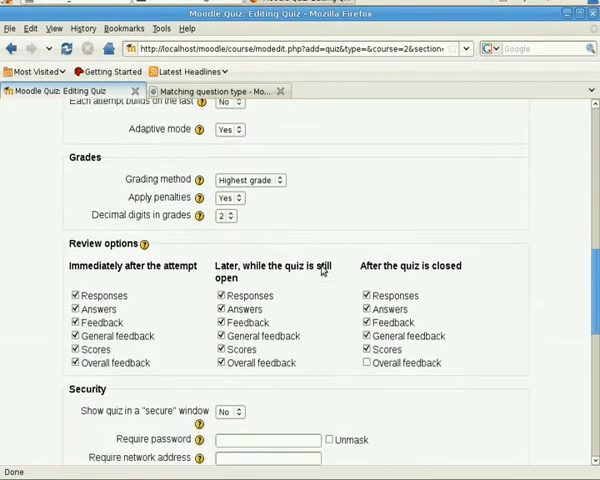
scroll("down", 3)
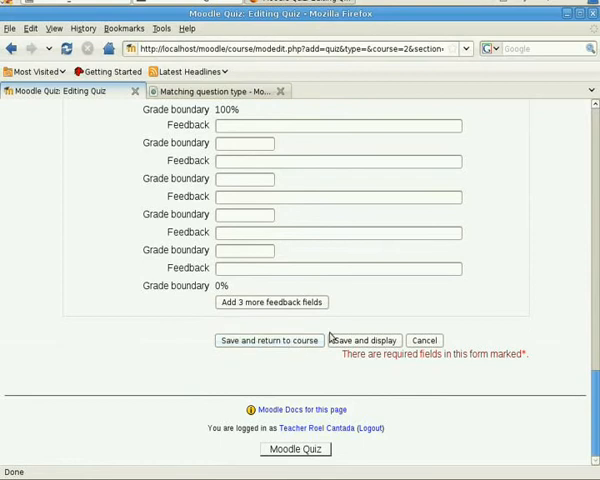
Save the quiz and add the chinese_numbers question from the bank, graded out of 10.
left_click(365, 340)
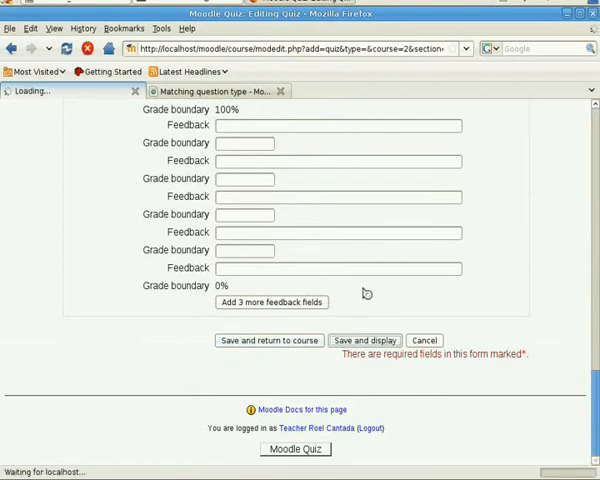
left_click(365, 340)
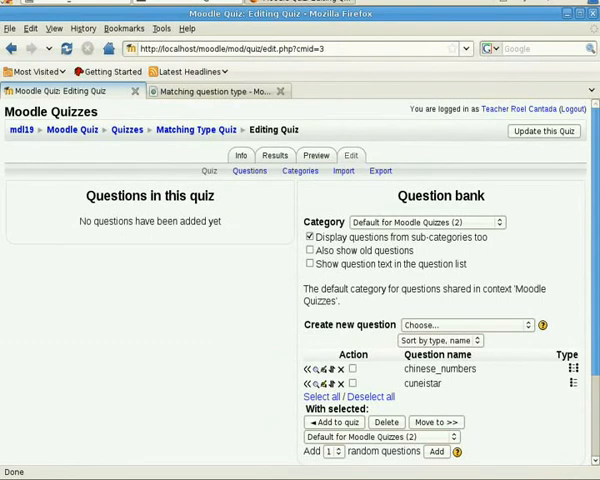
mouse_move(76, 231)
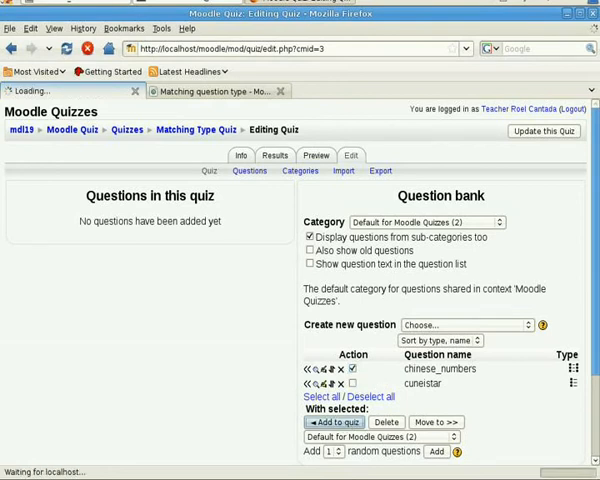
left_click(328, 421)
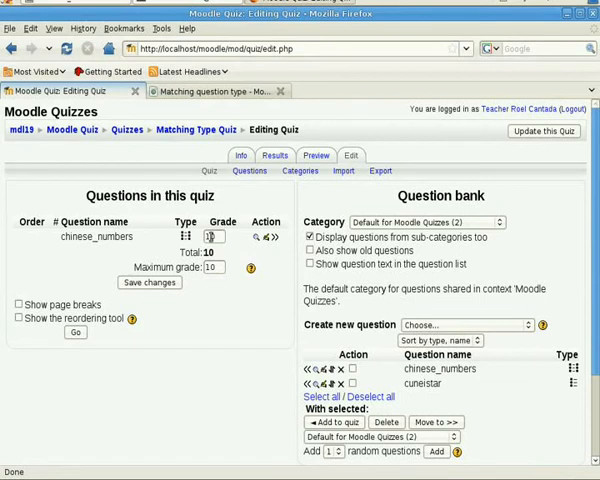
mouse_move(120, 248)
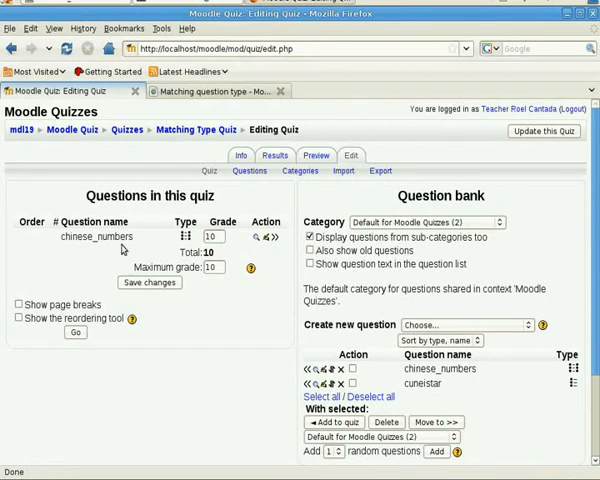
Start a timed preview and scroll through the ten Chinese numbers matching items.
left_click(315, 155)
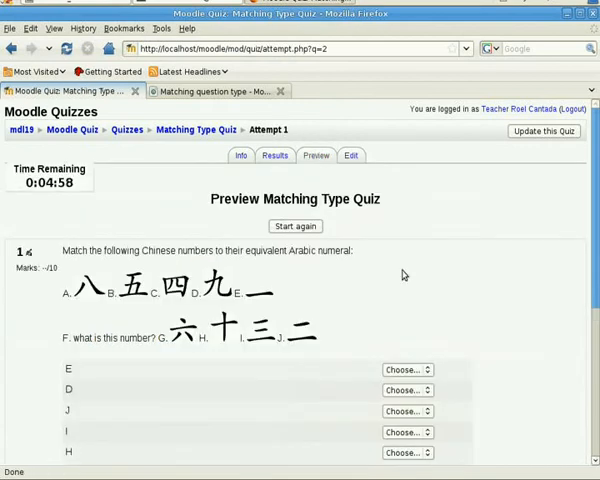
scroll("down", 3)
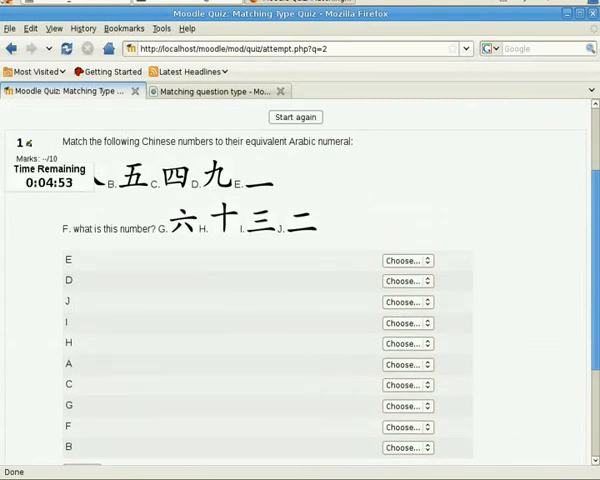
mouse_move(470, 255)
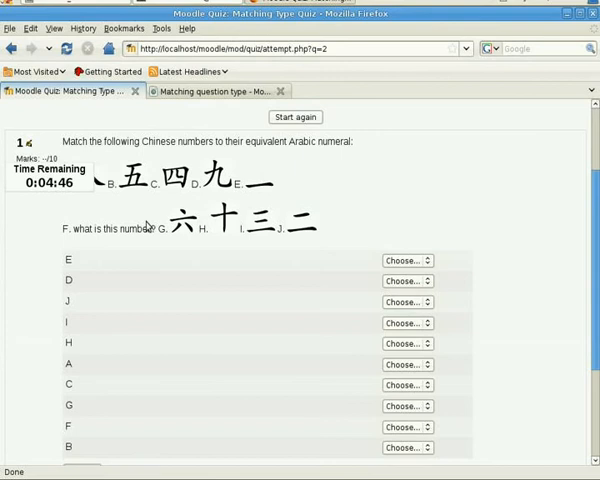
scroll("down", 3)
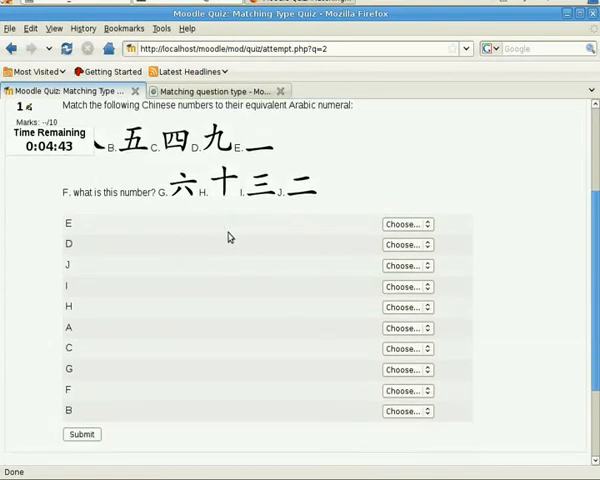
mouse_move(227, 239)
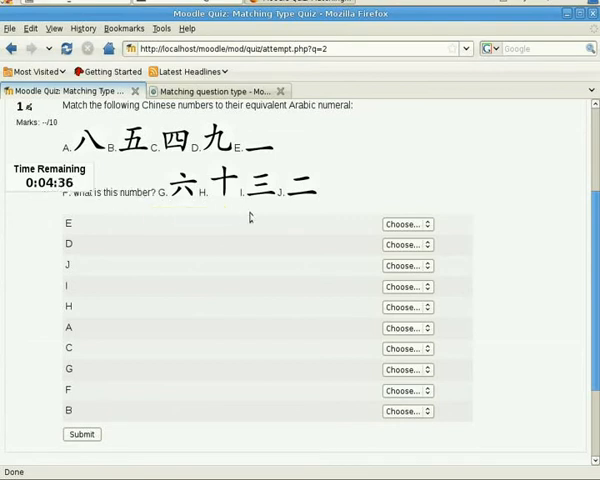
scroll("up", 3)
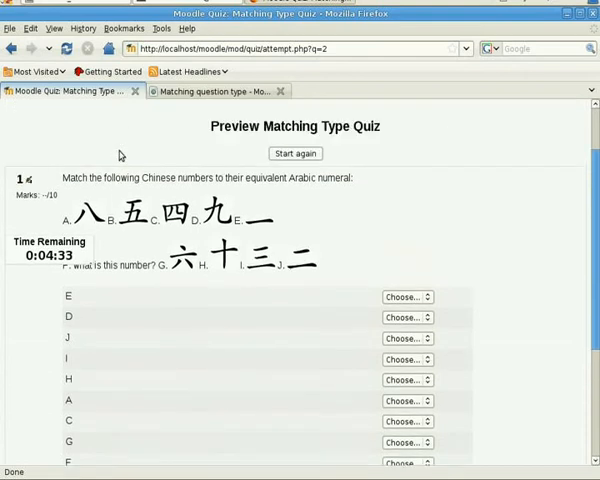
scroll("down", 3)
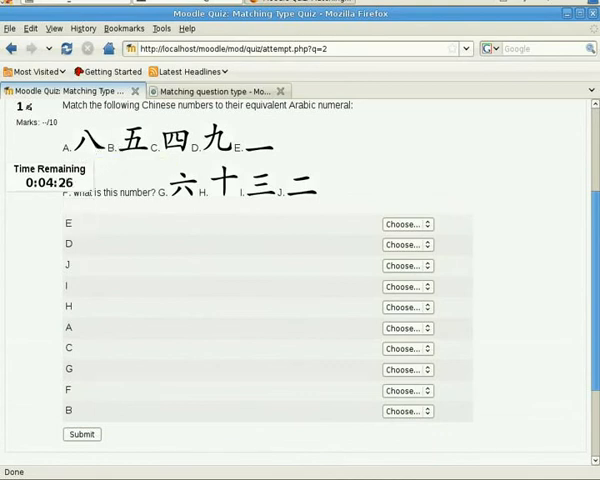
Match item E to 8, submit, and read the Incorrect 0/10 feedback with penalty 1.
left_click(406, 224)
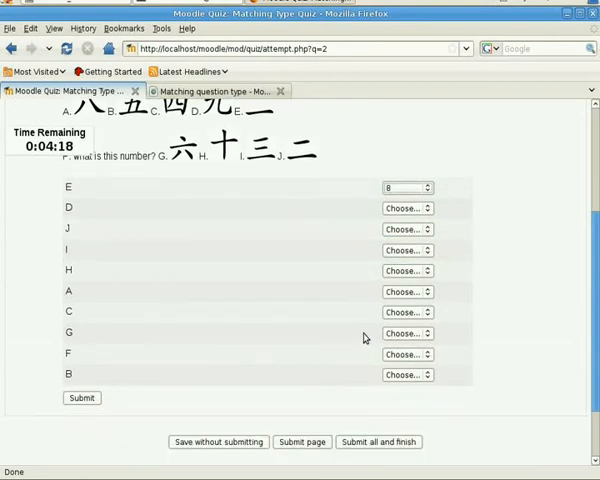
left_click(81, 398)
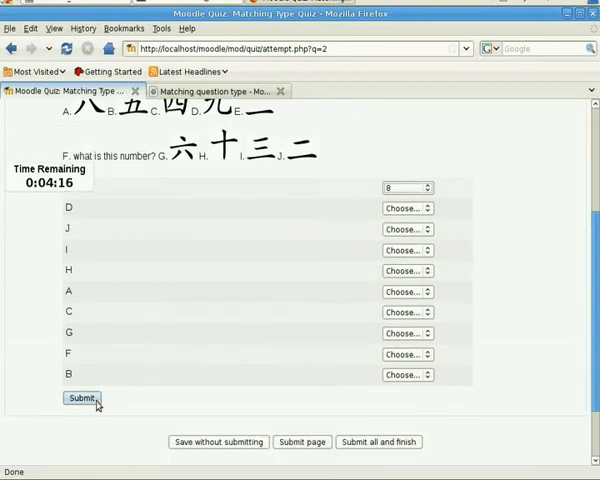
left_click(81, 399)
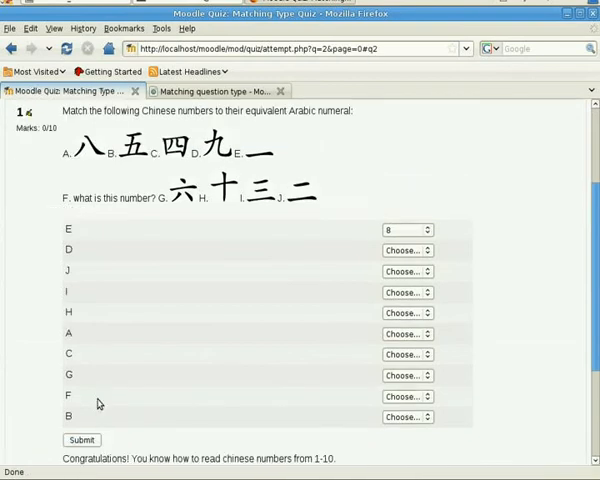
scroll("down", 3)
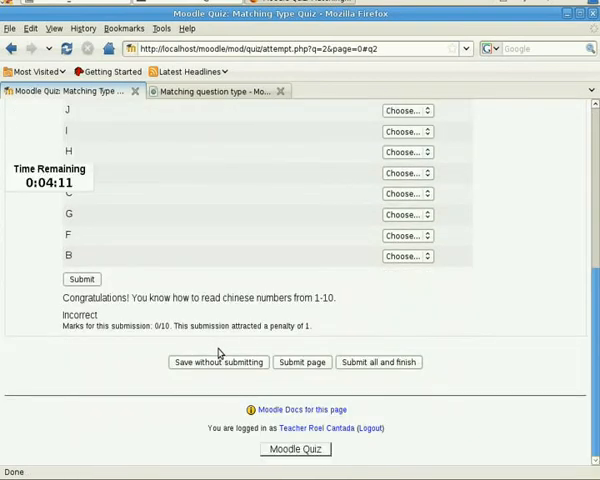
scroll("down", 3)
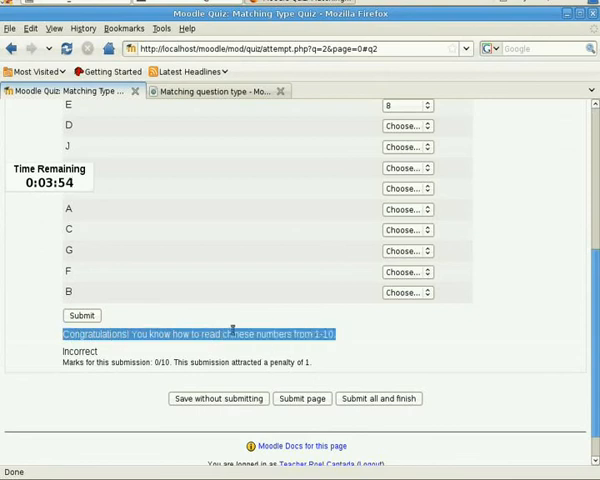
scroll("down", 3)
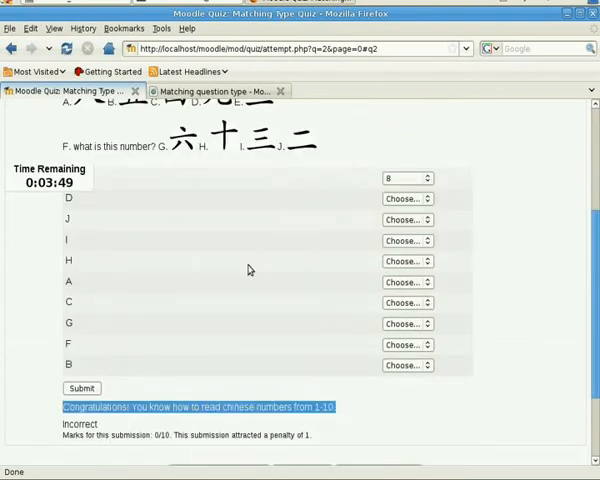
scroll("down", 3)
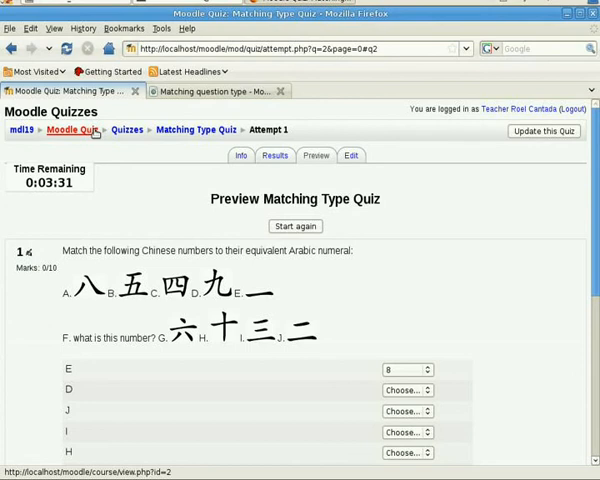
Return to the Moodle Quiz course page showing Matching Type Quiz under topic 2.
left_click(68, 129)
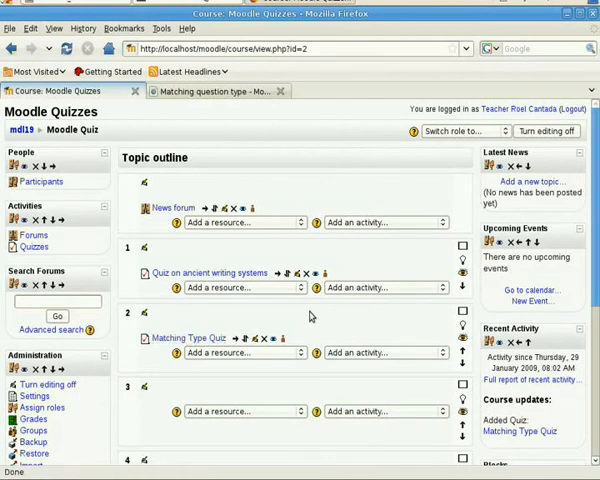
mouse_move(441, 203)
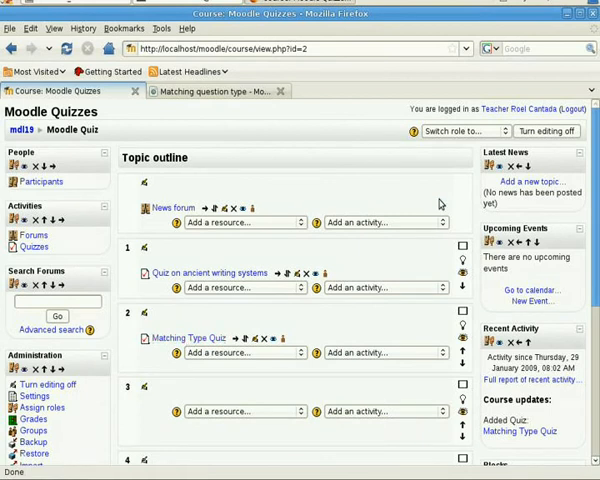